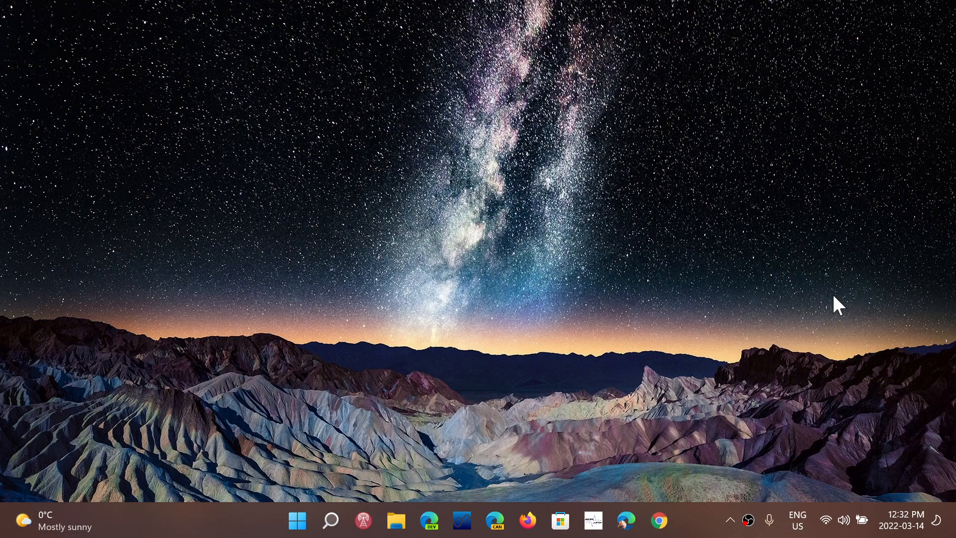
pyautogui.moveTo(784, 324)
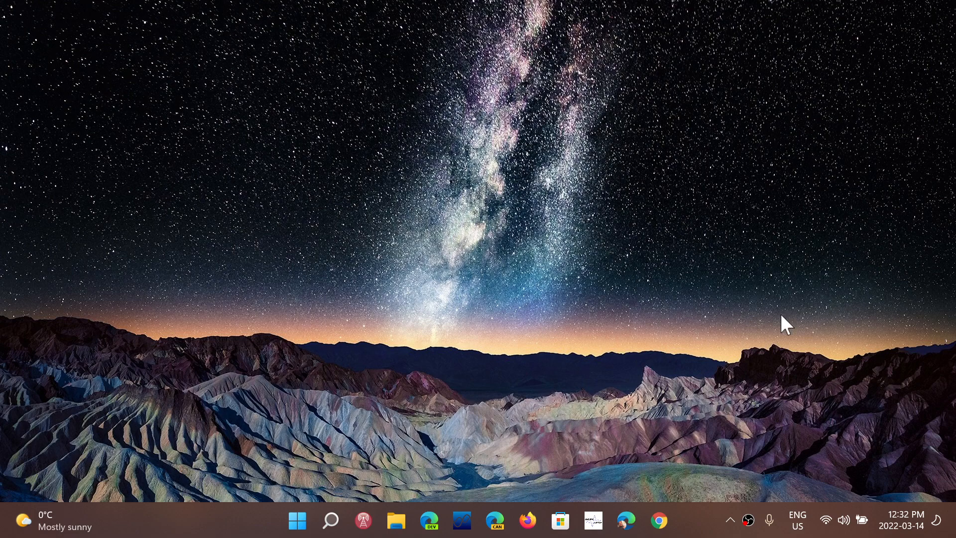
pyautogui.moveTo(378, 462)
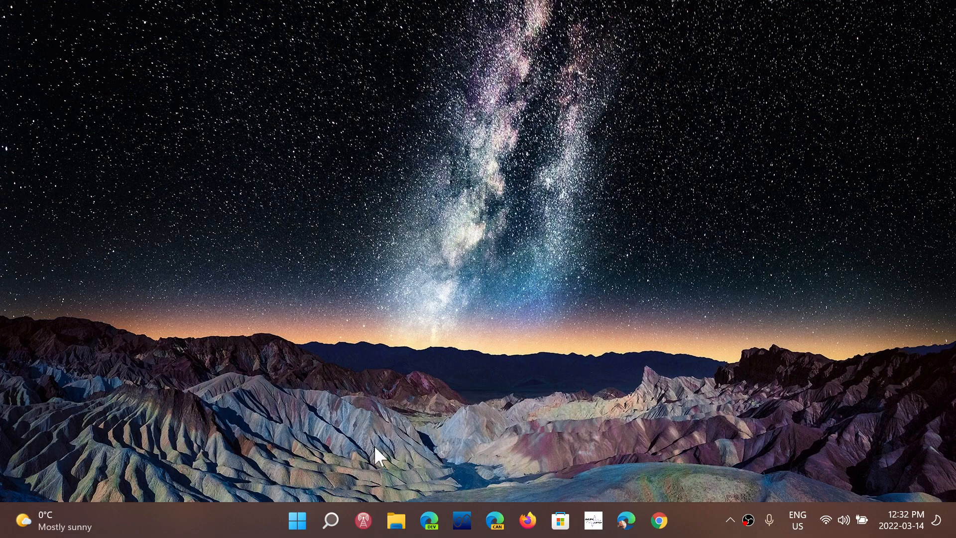
pyautogui.moveTo(331, 535)
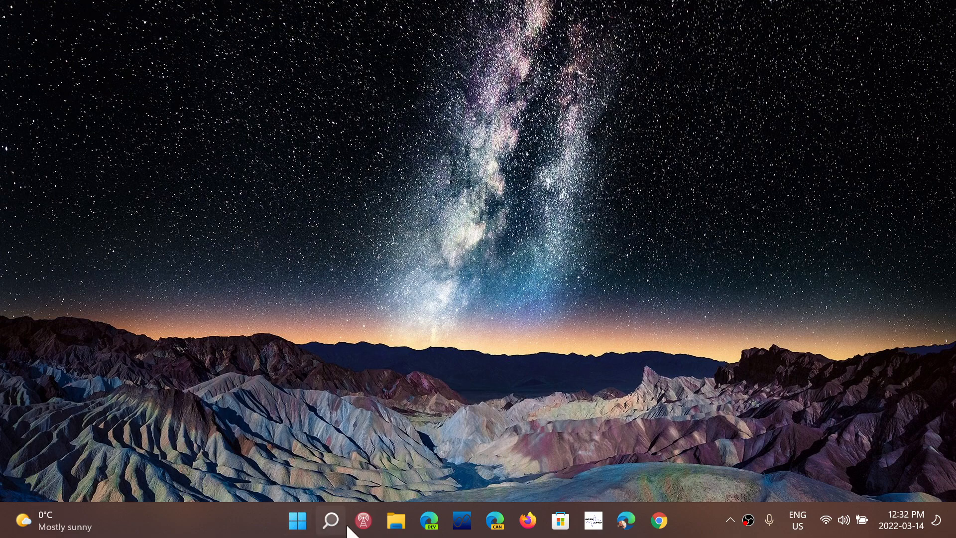
# Search Windows for "virtual" to surface Oracle VM VirtualBox as the best match
pyautogui.click(331, 521)
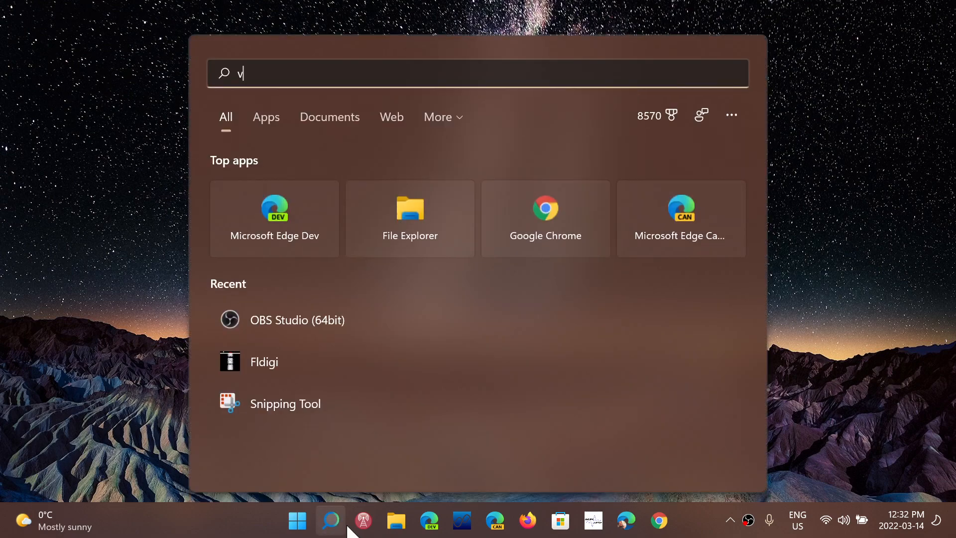
pyautogui.write('irtual')
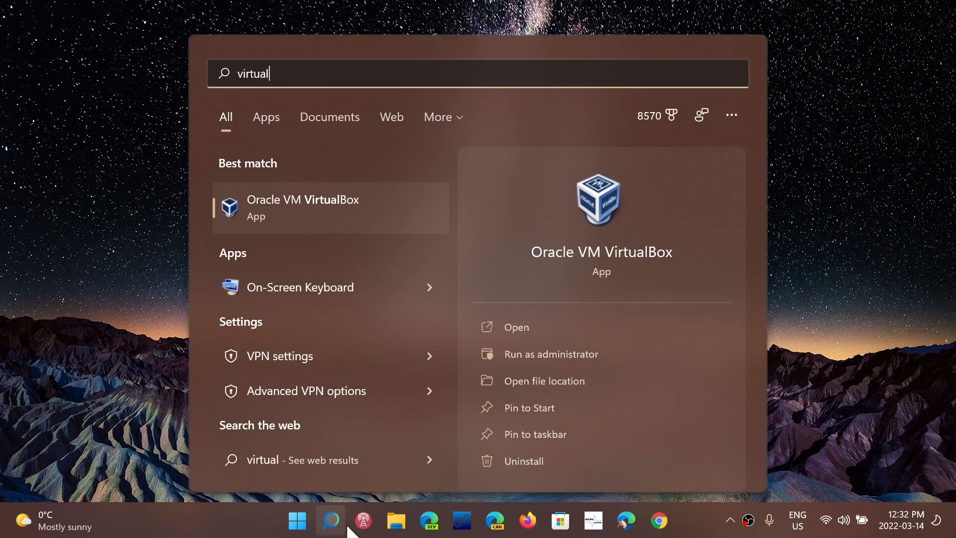